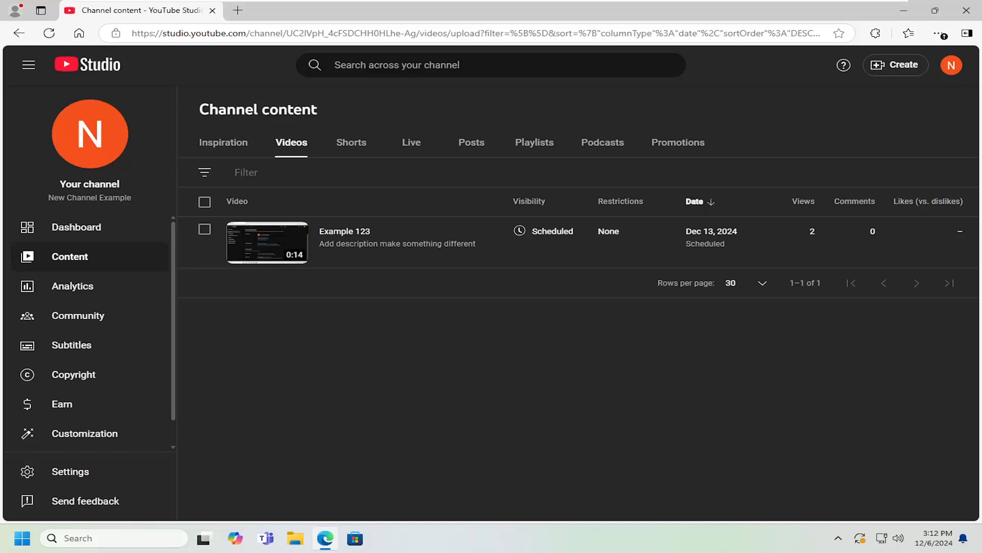
mouse_move(412, 347)
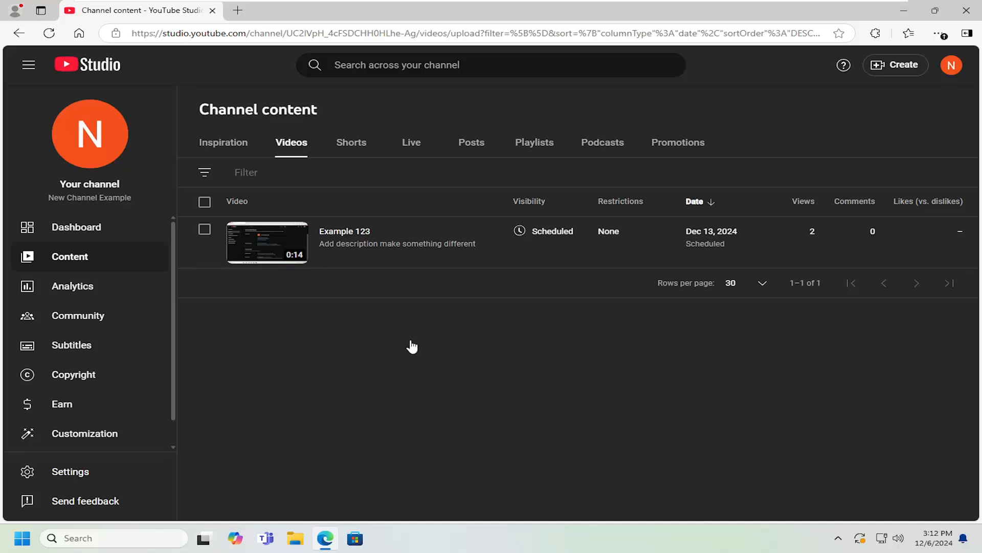
mouse_move(934, 88)
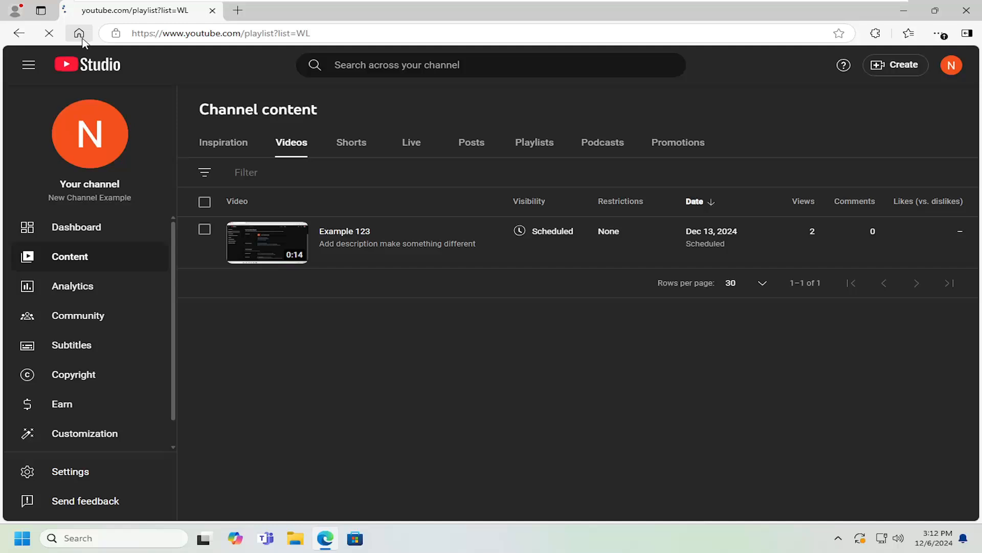
Return to the YouTube Studio dashboard via the account menu and show the channel's Content list.
click(79, 33)
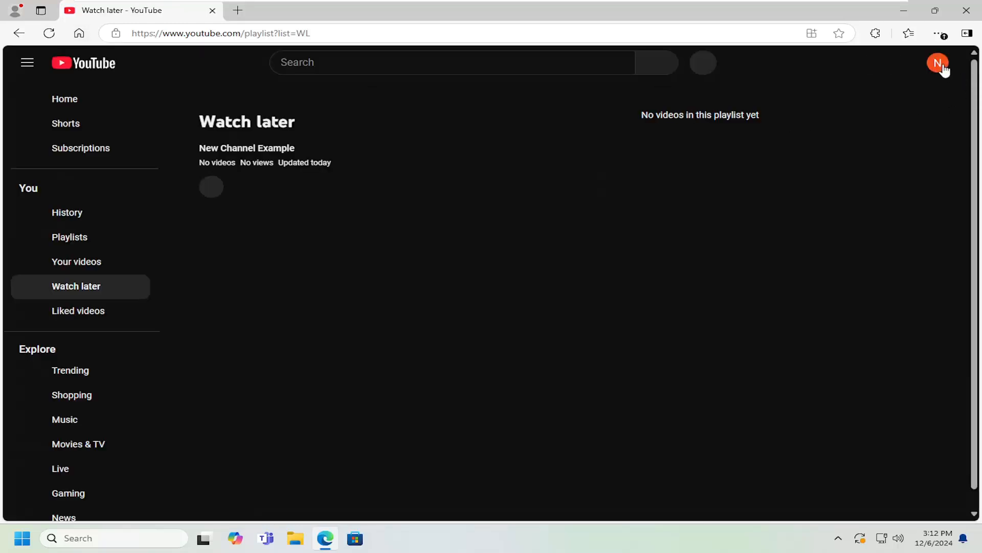
click(937, 63)
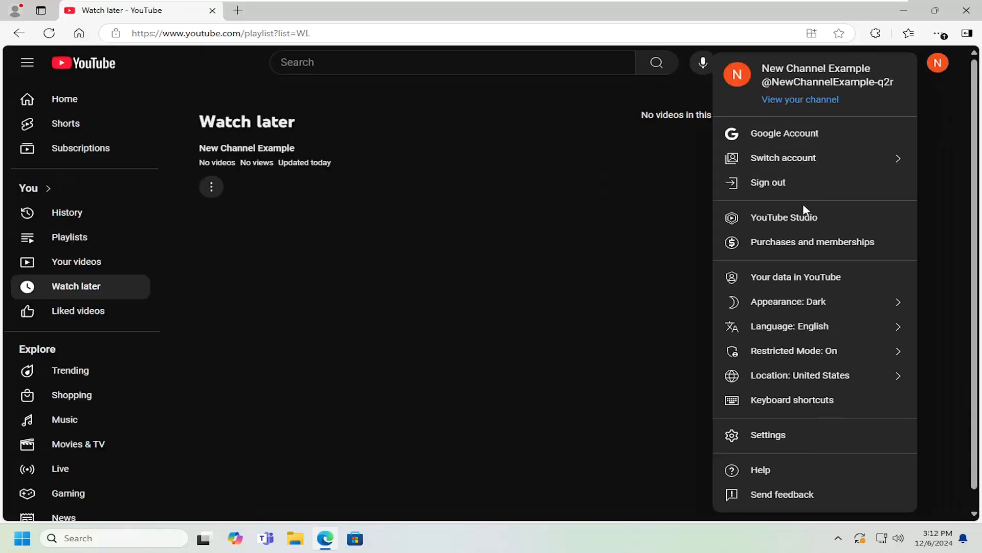
click(784, 216)
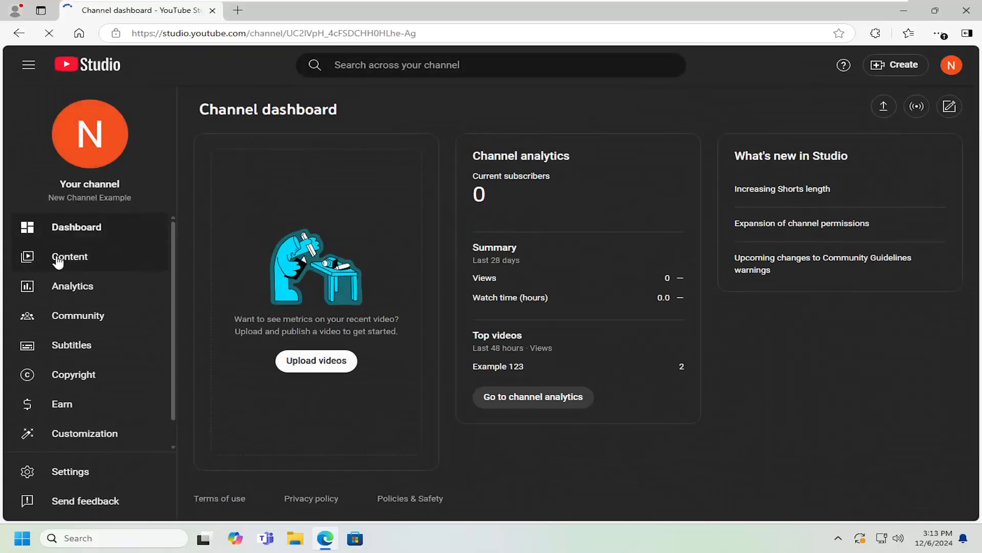
click(69, 256)
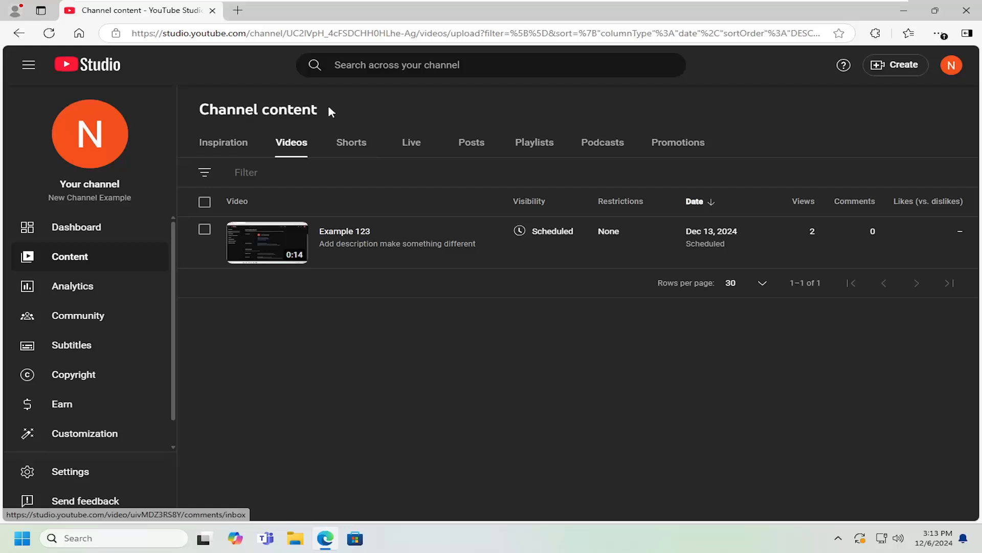
mouse_move(275, 257)
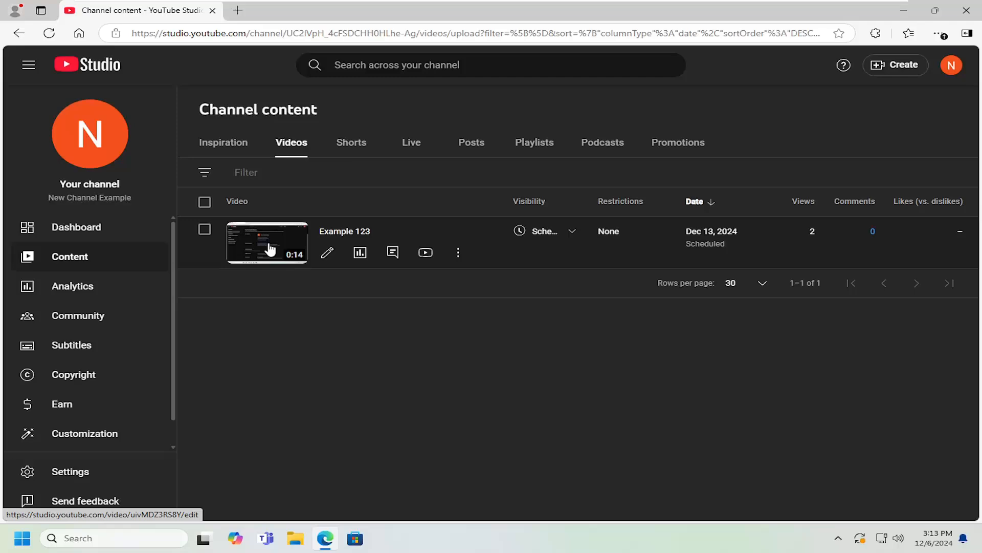
On Example 123's details, expand Show more and enable Allow automatic concepts, then go to Settings.
click(266, 243)
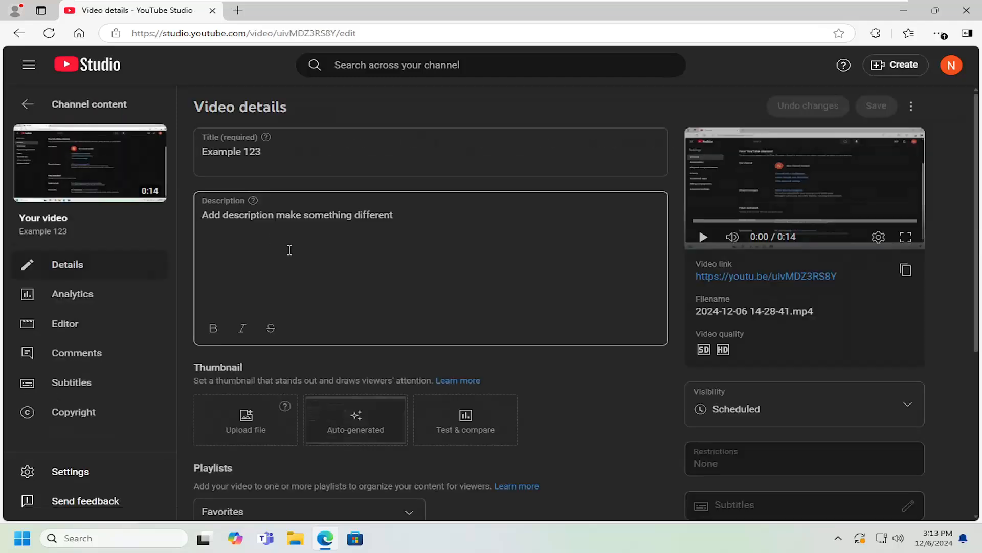
scroll(down, 3)
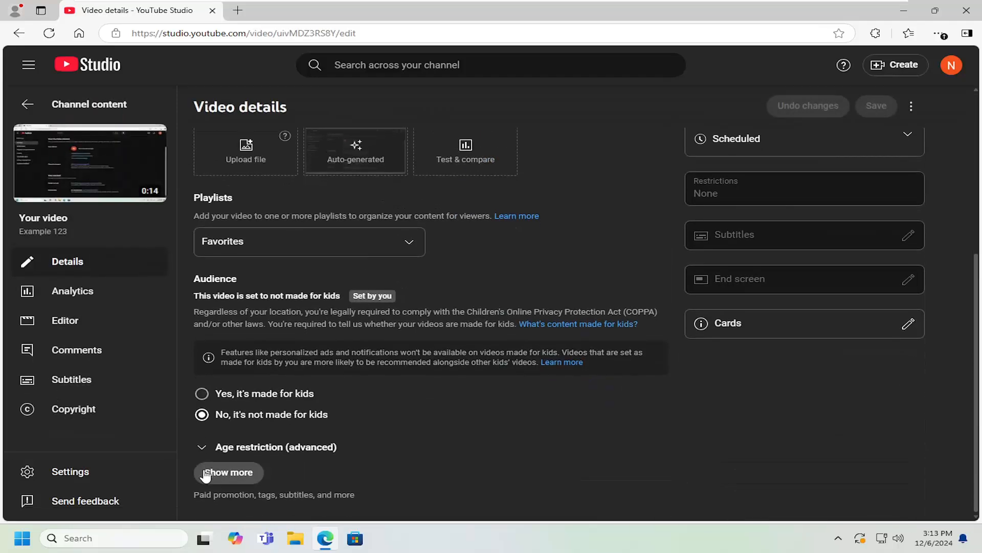
click(228, 471)
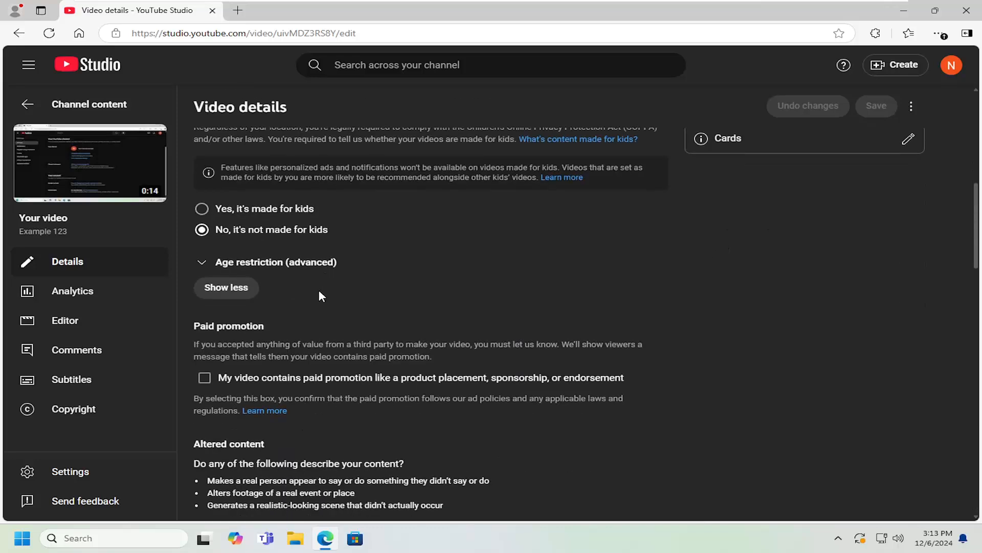
scroll(down, 3)
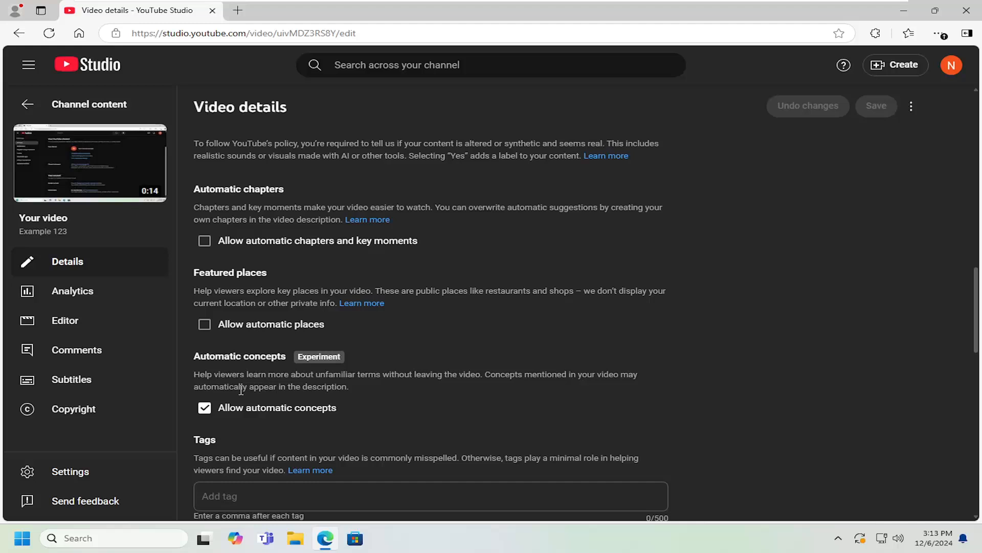
mouse_move(352, 385)
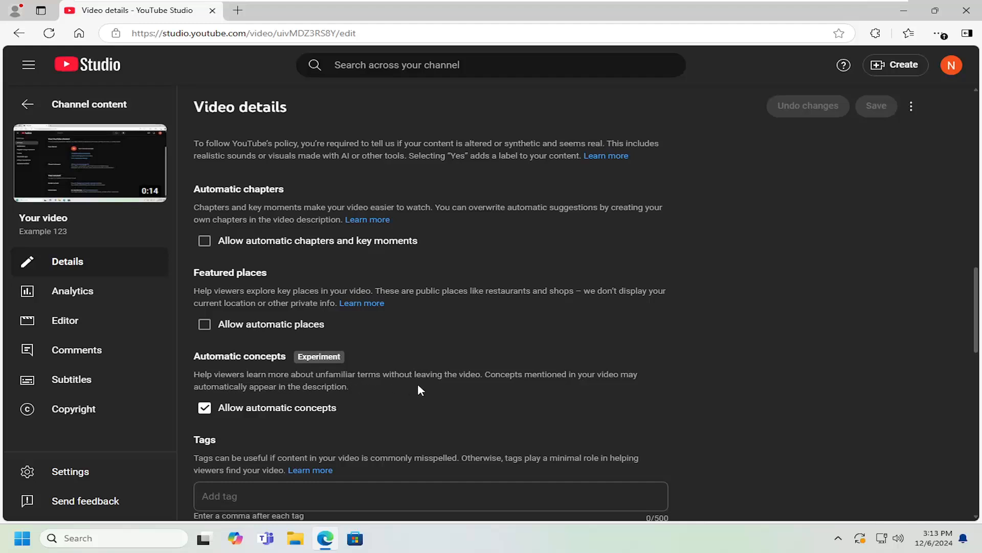
mouse_move(326, 398)
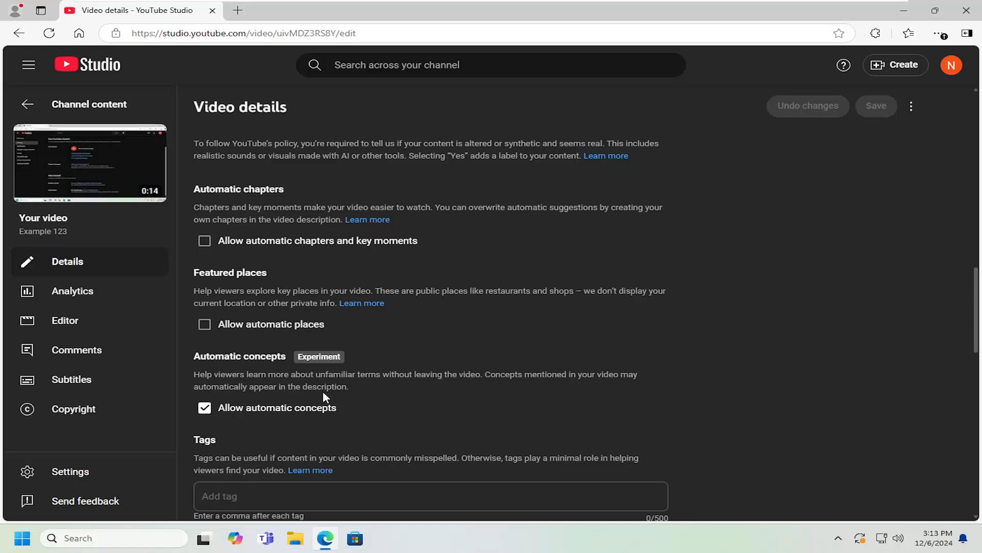
mouse_move(313, 390)
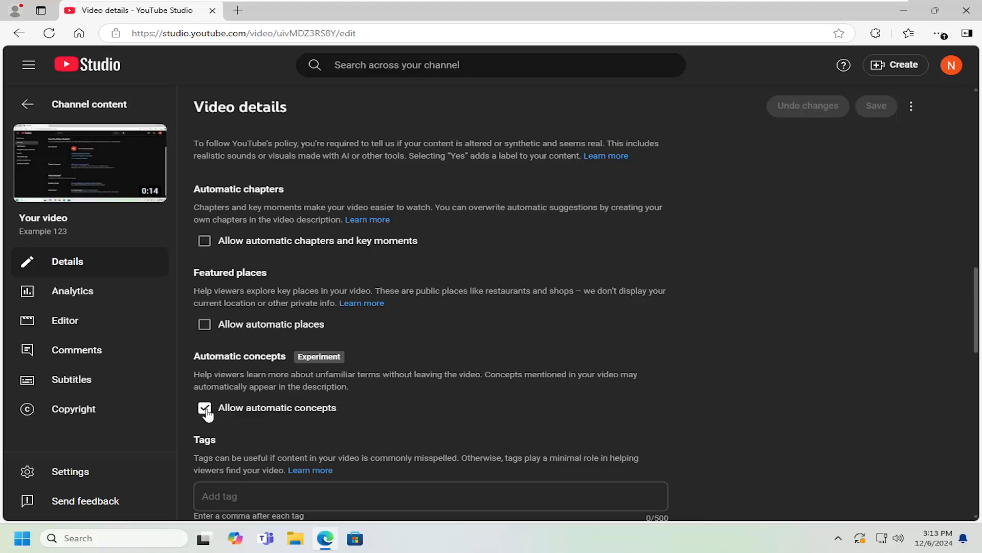
click(205, 408)
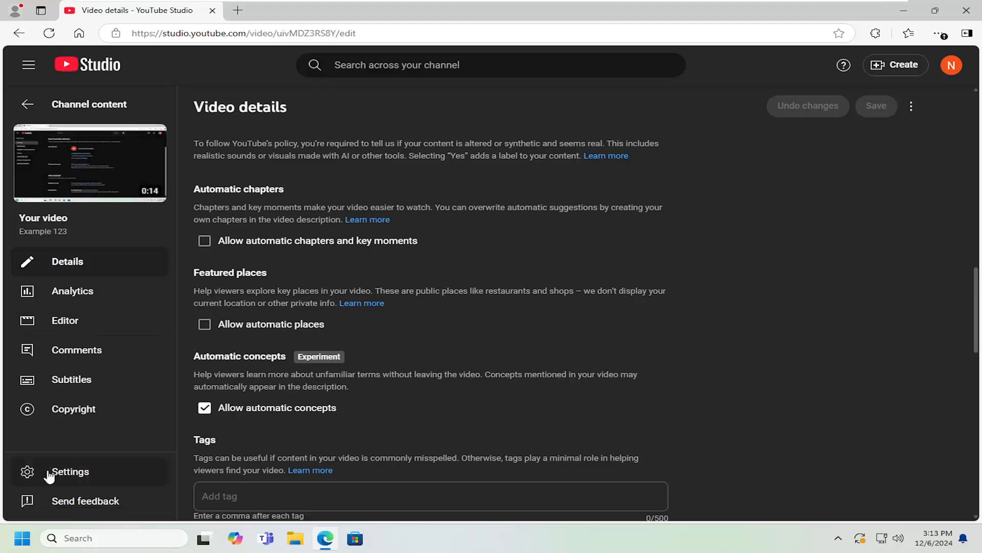
click(70, 471)
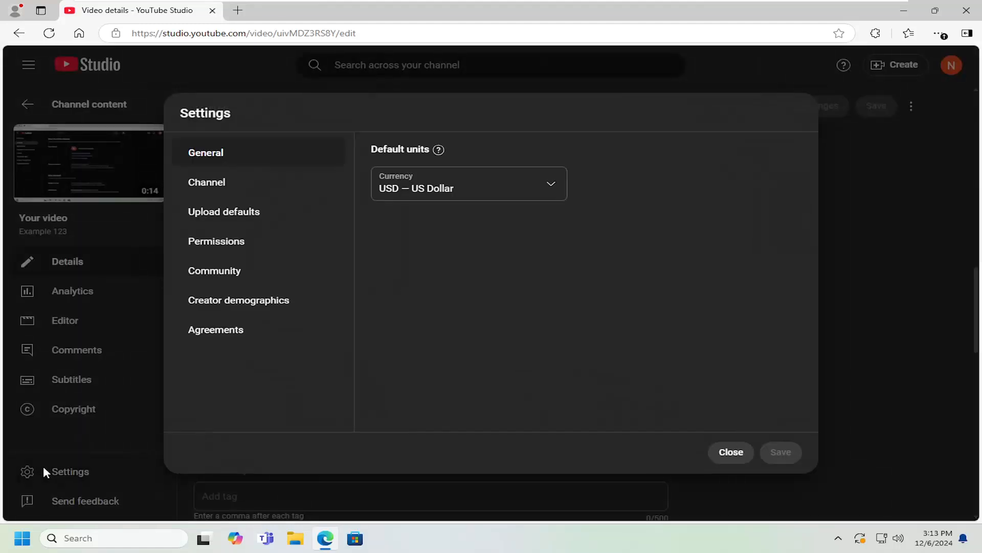
click(224, 211)
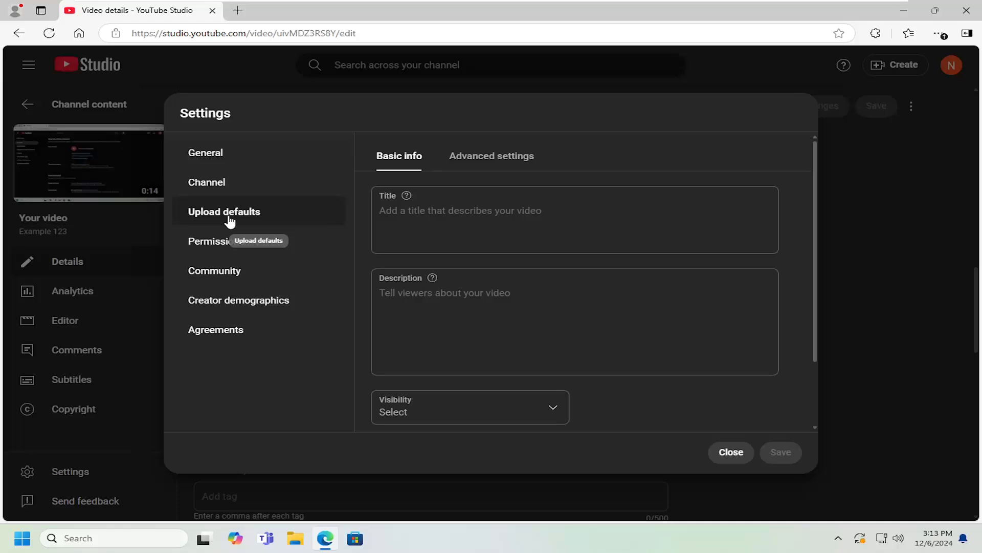
click(491, 155)
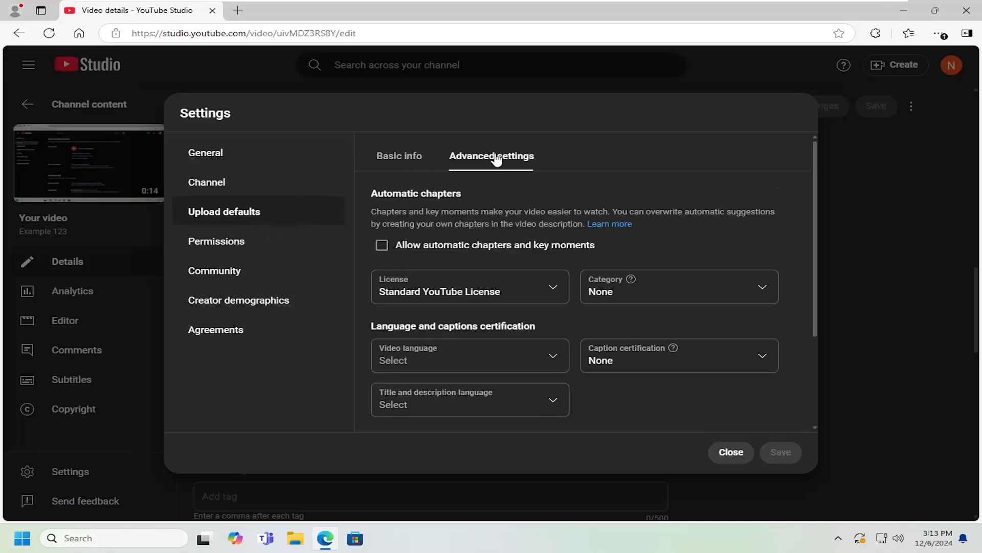
scroll(down, 3)
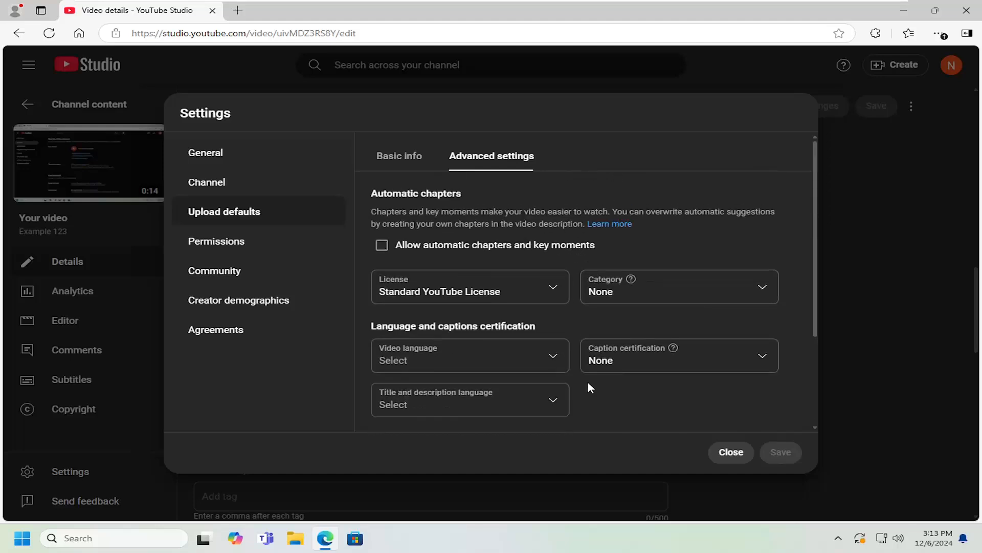
mouse_move(499, 354)
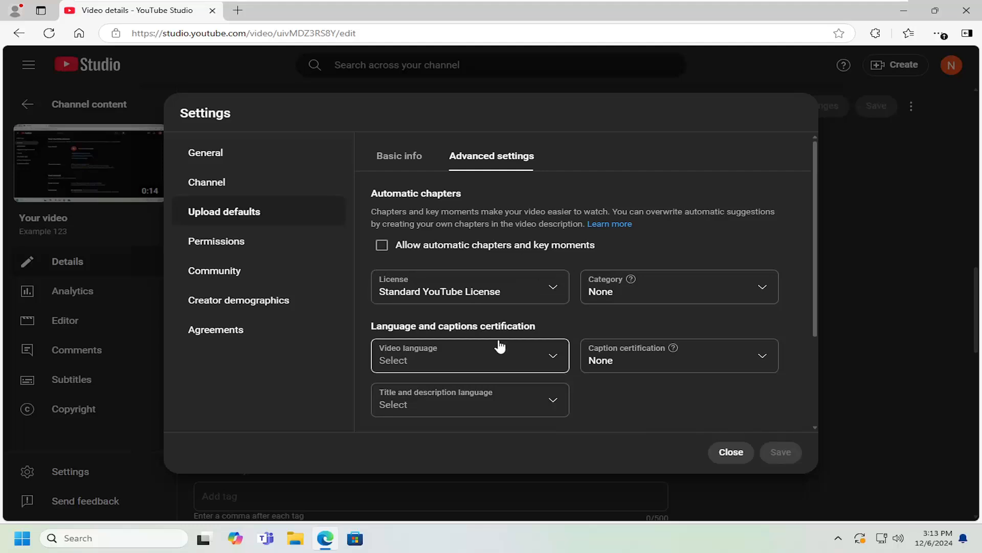
click(216, 240)
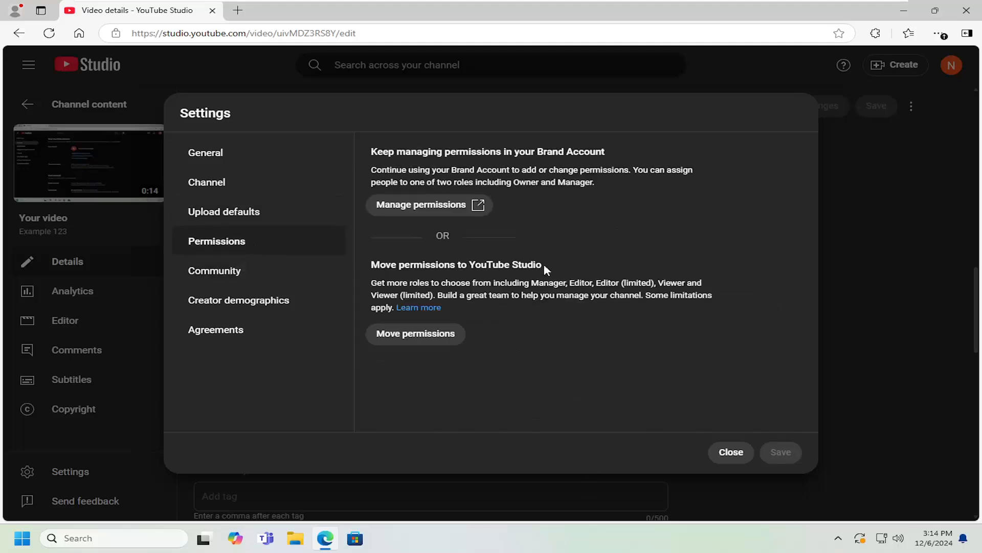
click(730, 451)
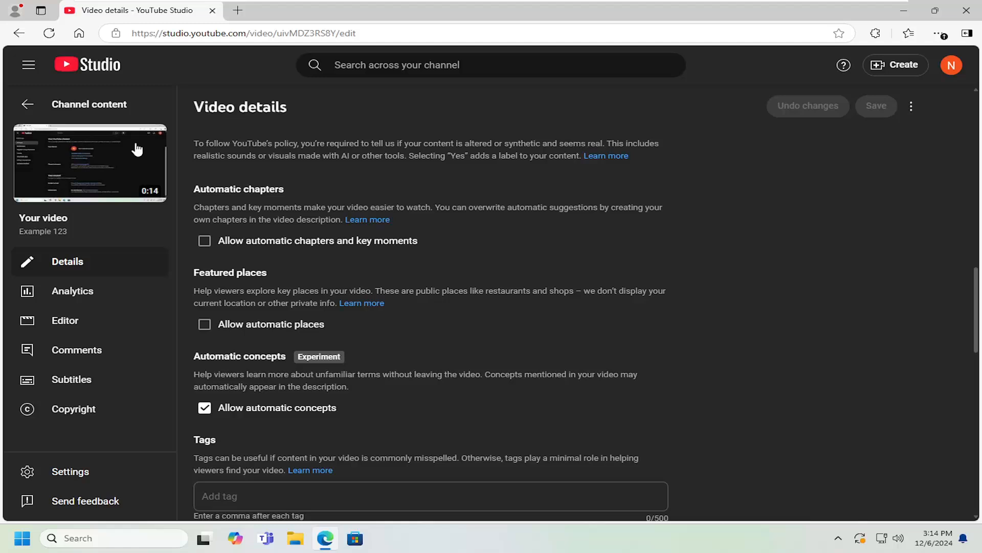
Back on the content list, select all videos and reveal the bulk Edit field choices.
click(27, 104)
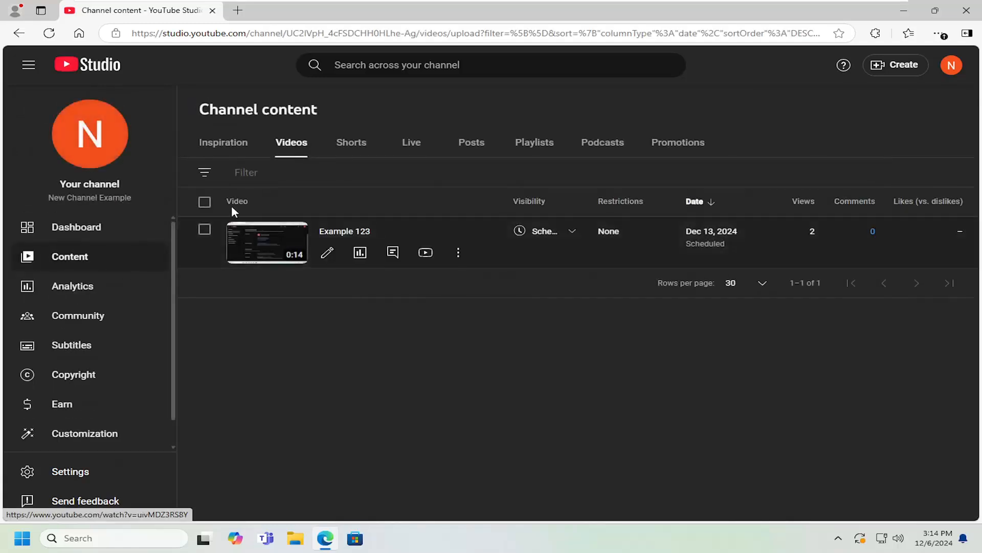
mouse_move(205, 227)
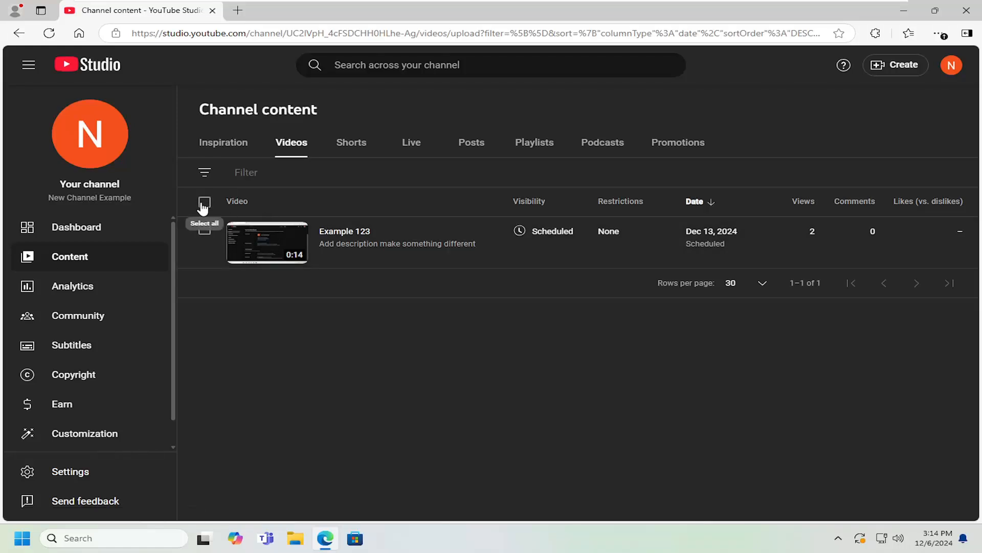
click(205, 202)
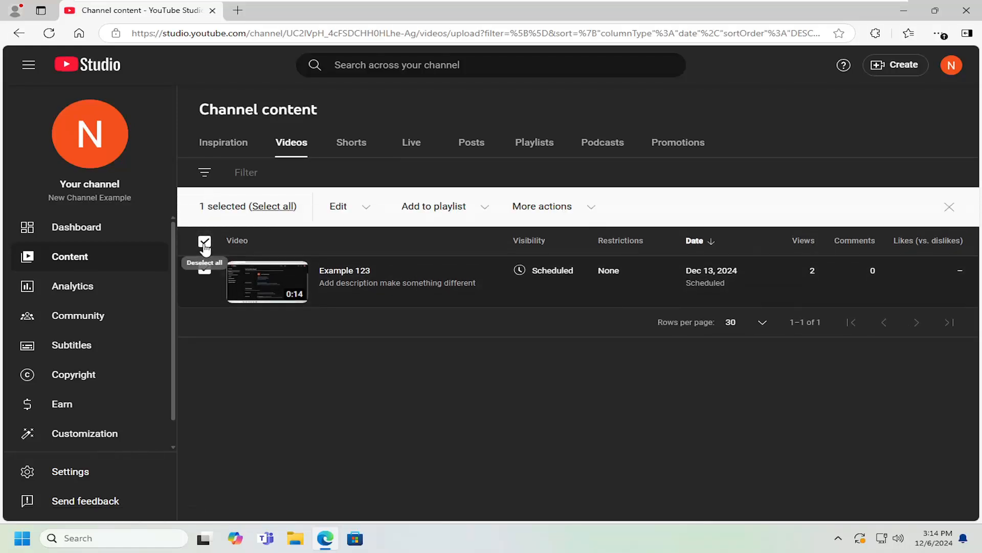
click(339, 206)
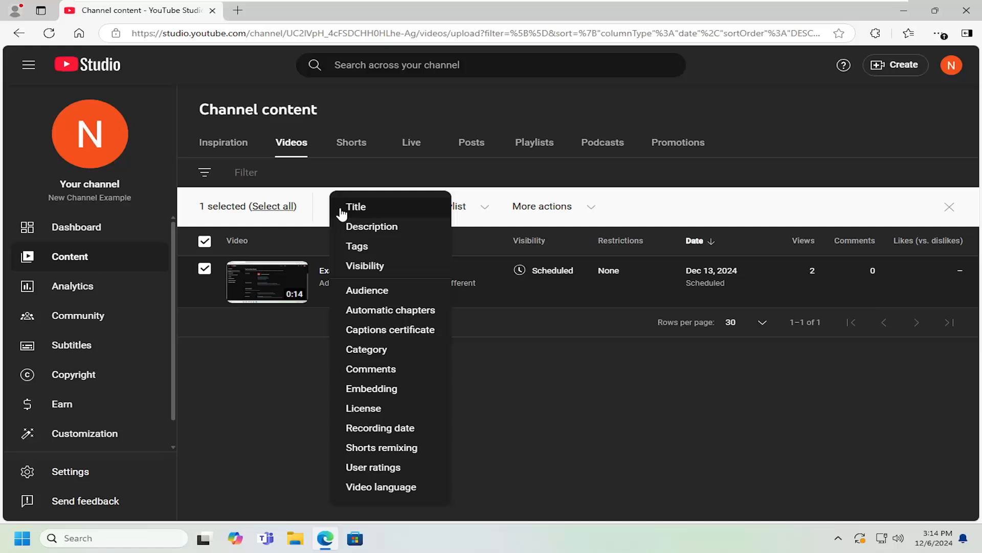
mouse_move(372, 324)
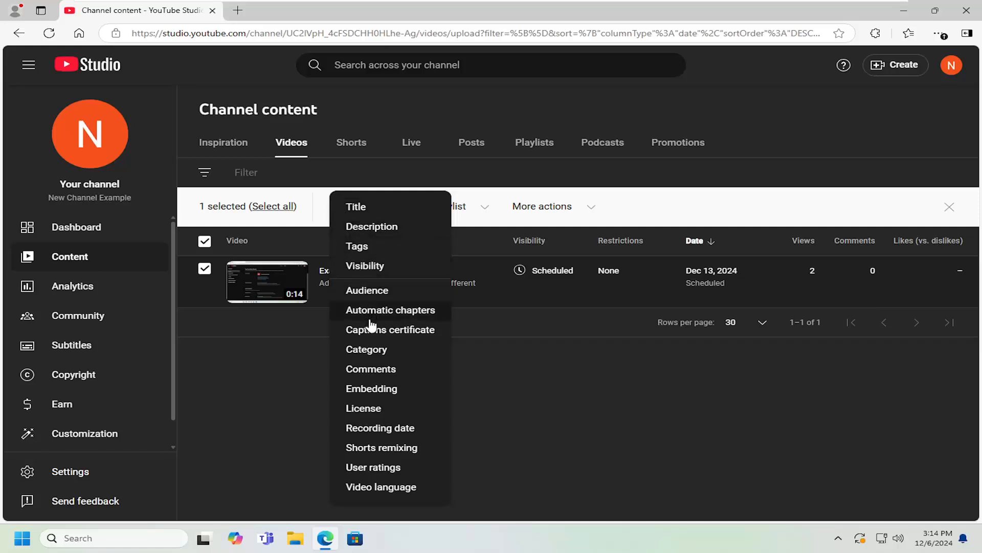
mouse_move(375, 303)
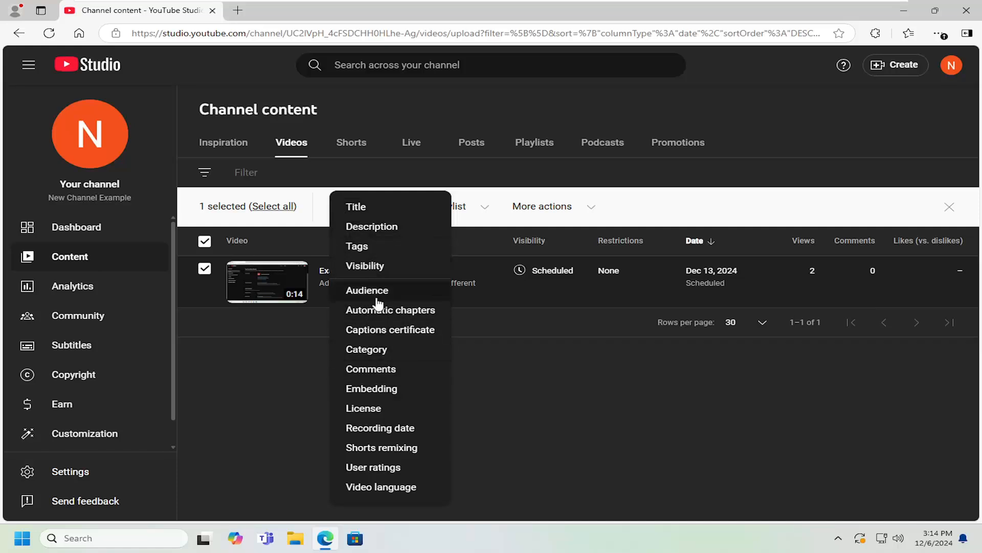
mouse_move(381, 342)
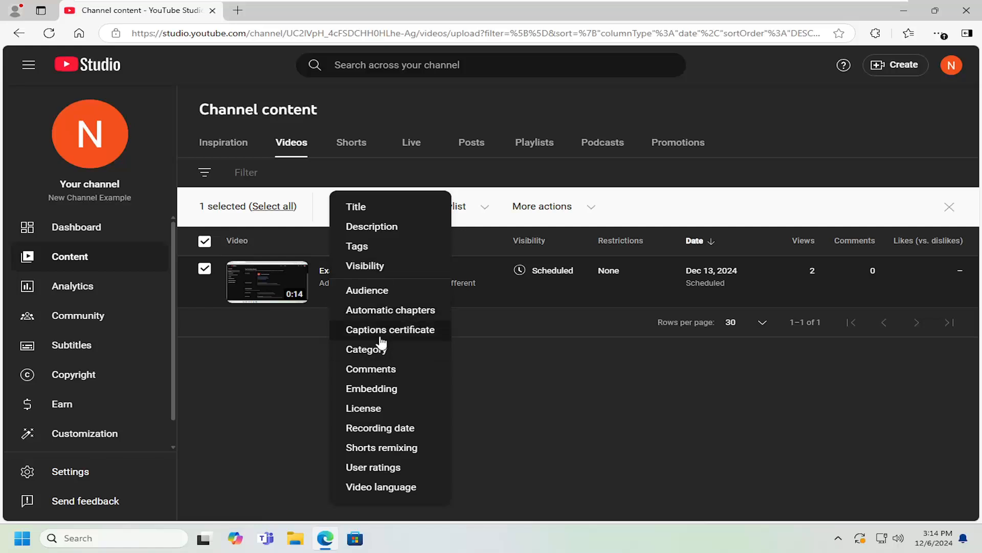
mouse_move(378, 304)
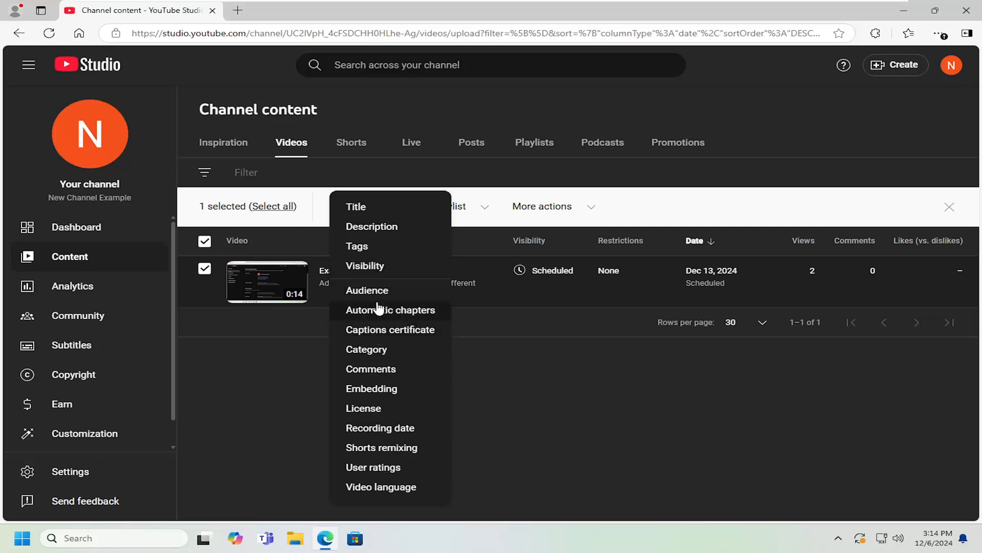
mouse_move(385, 342)
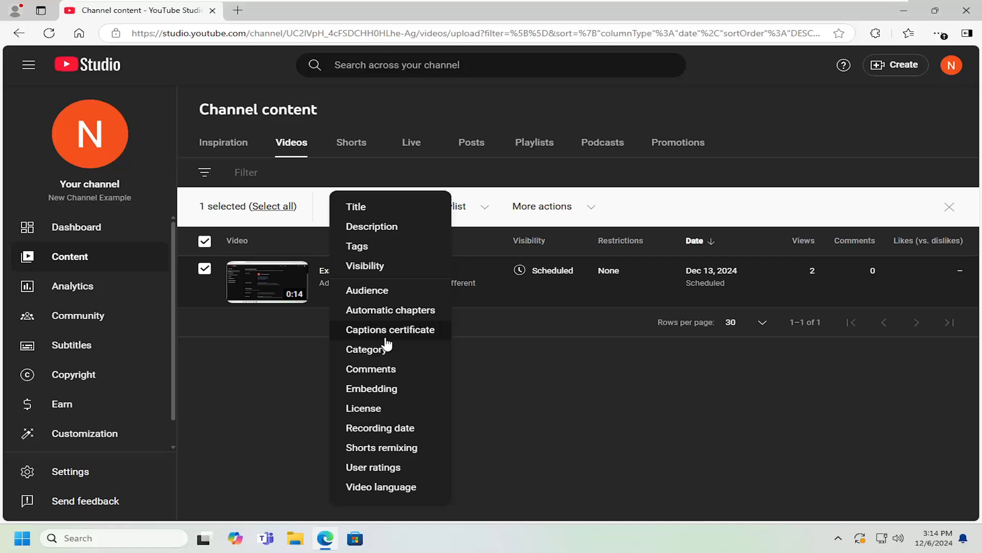
mouse_move(367, 289)
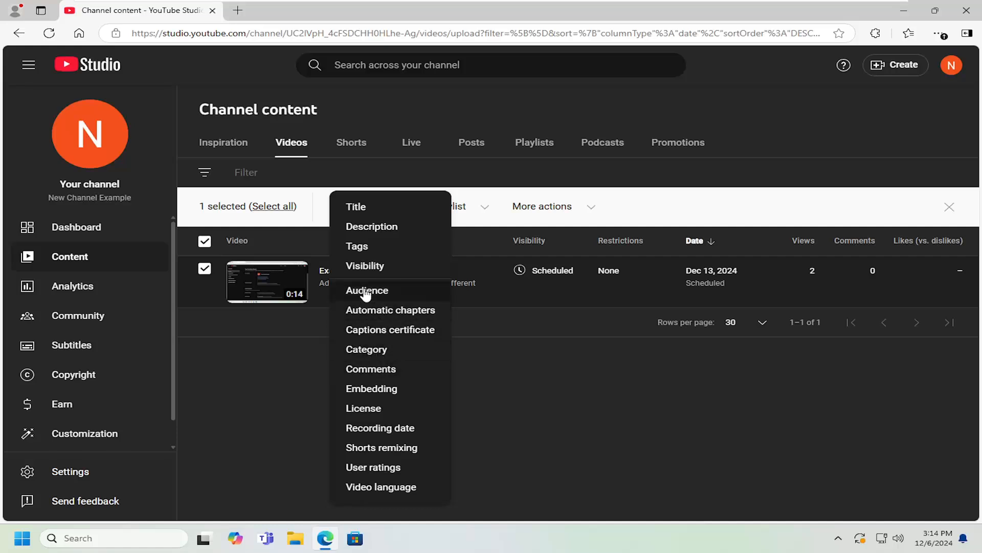
Bulk-set Audience to 'No, it's not made for kids', update the videos, and clear the selection.
click(367, 290)
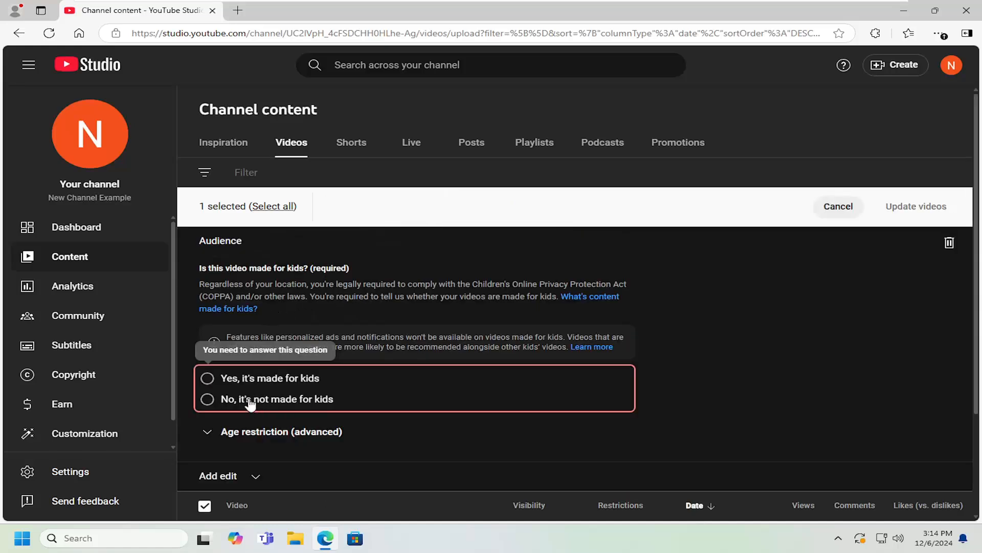
click(207, 399)
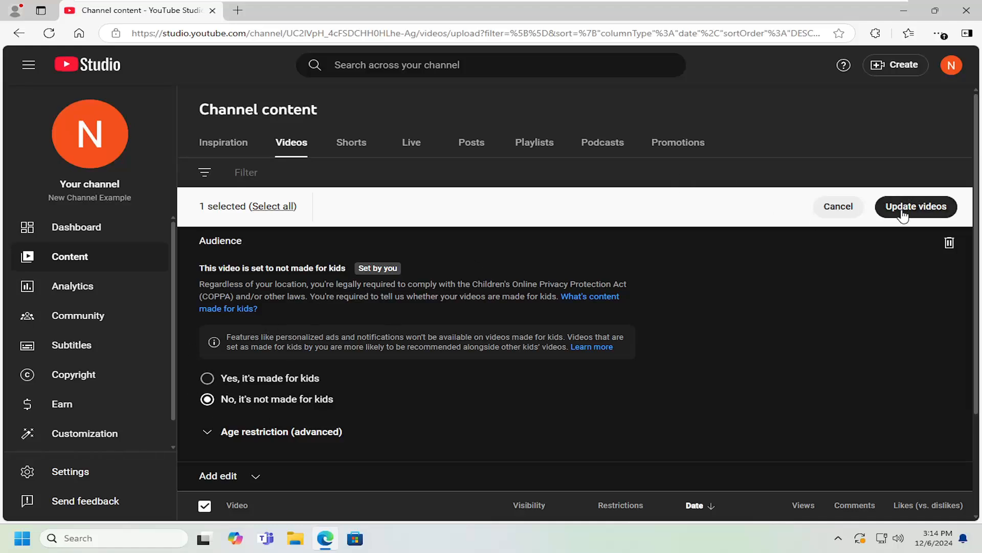
click(914, 206)
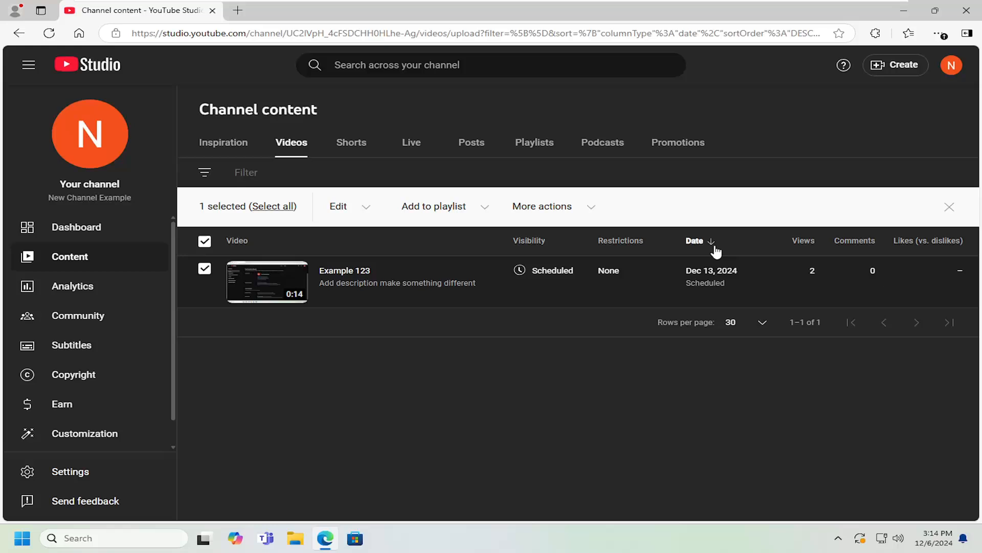
click(205, 267)
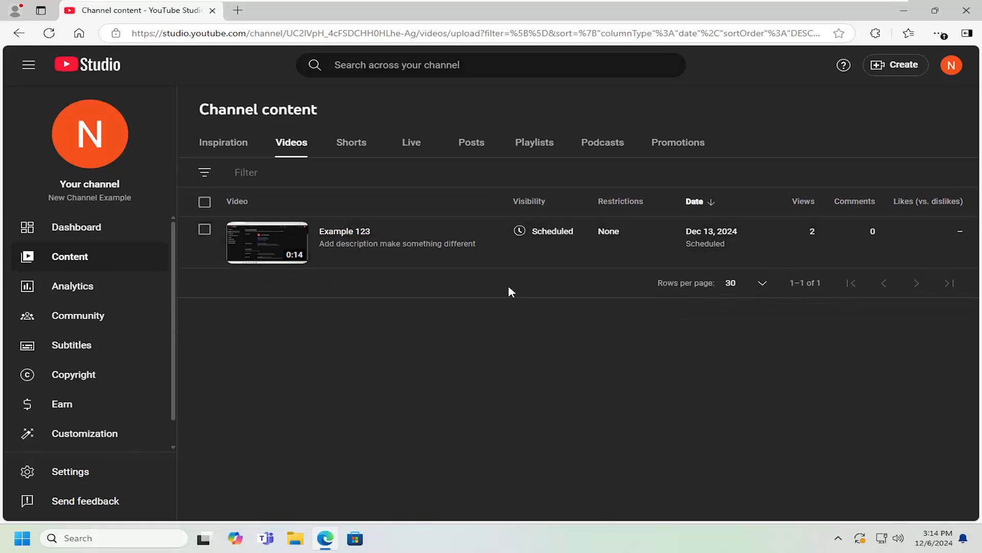